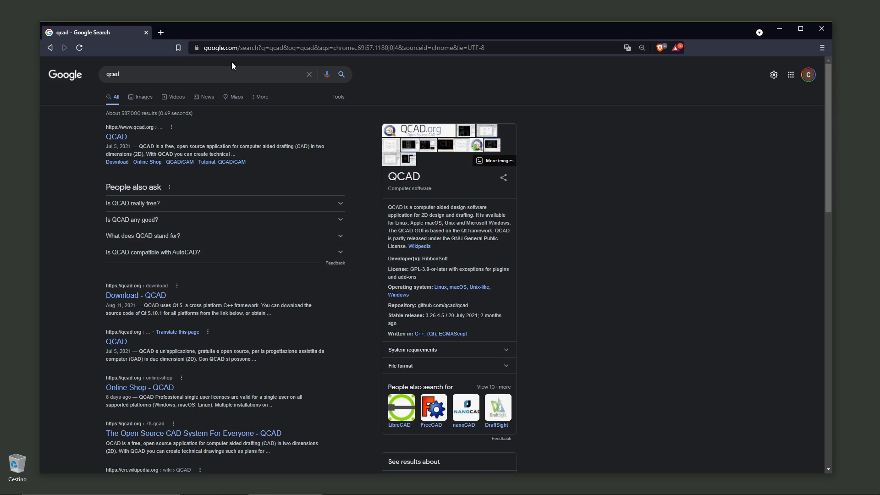
pyautogui.moveTo(313, 185)
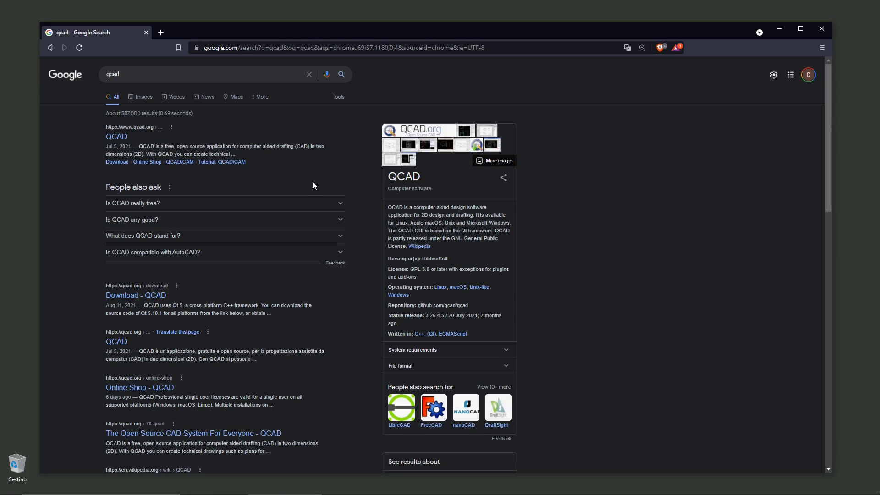
pyautogui.moveTo(300, 171)
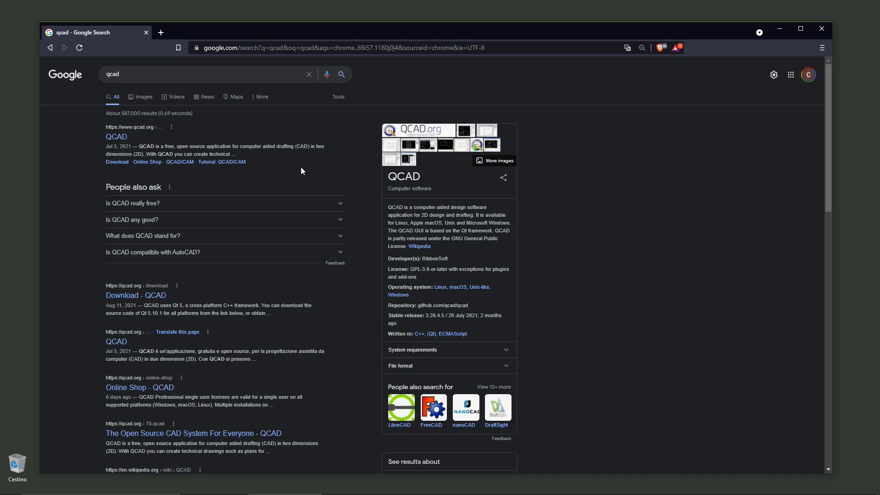
pyautogui.moveTo(413, 144)
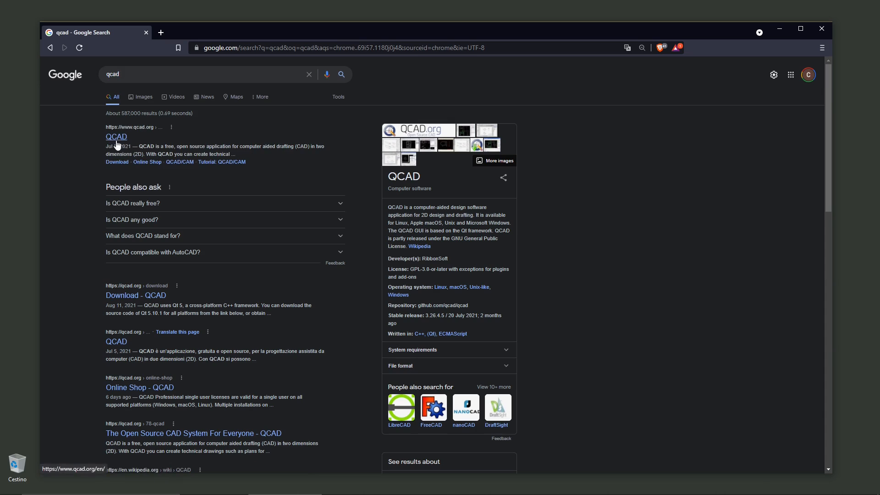
# Open the official QCAD.org home page and scroll through its Main Features list
pyautogui.click(116, 136)
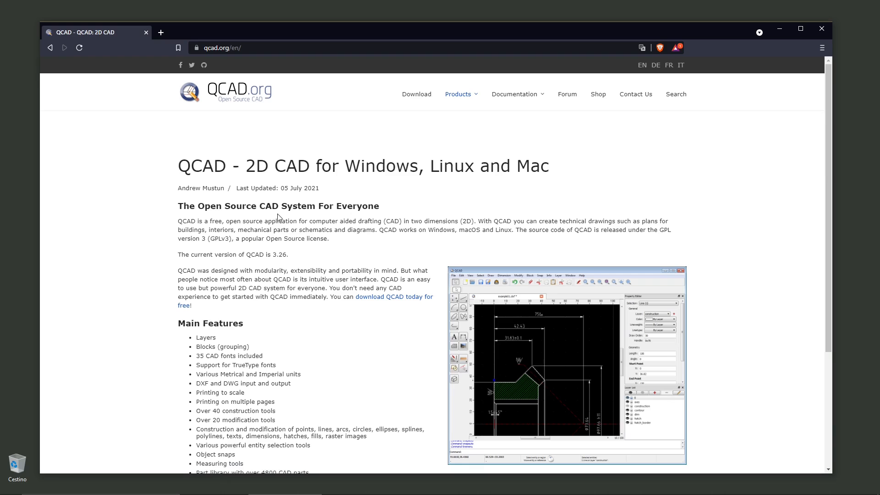
pyautogui.scroll(-3)
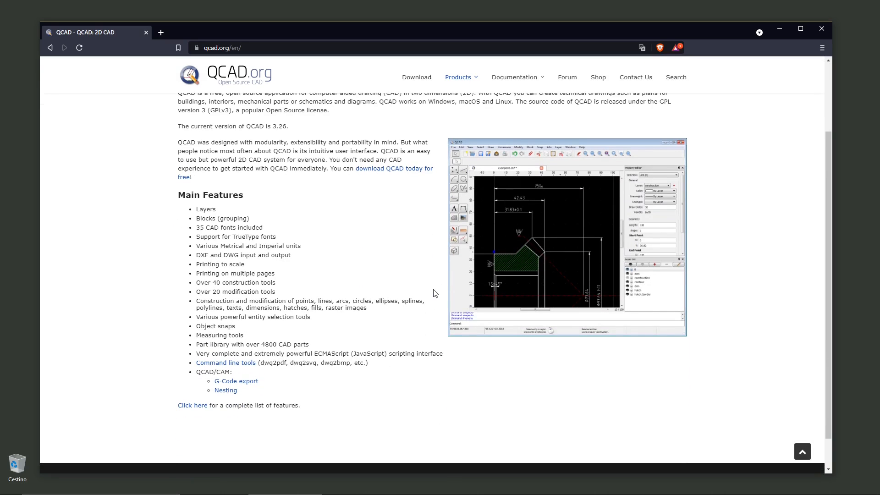
pyautogui.moveTo(578, 143)
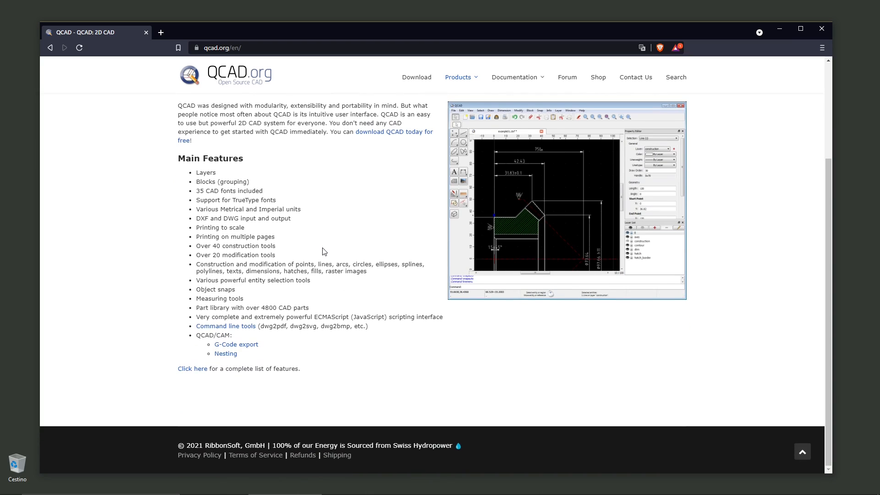
pyautogui.moveTo(400, 260)
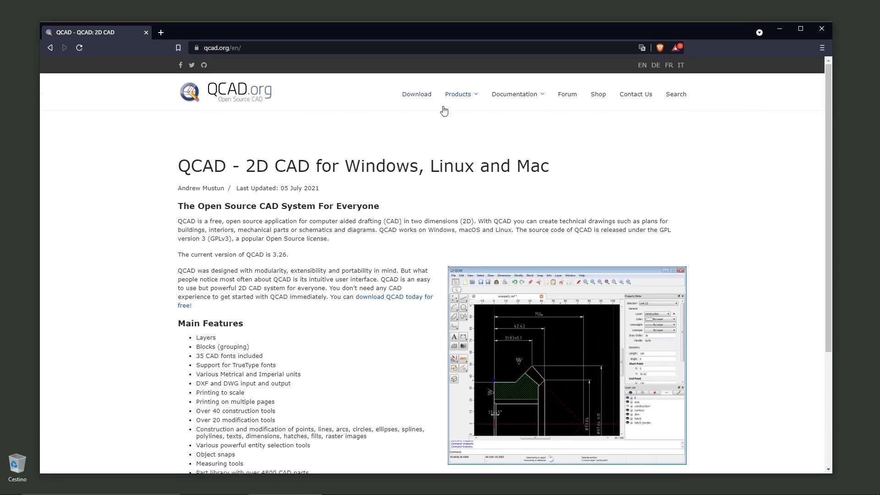
# View the QCAD/CAM product page from the Products menu
pyautogui.click(459, 94)
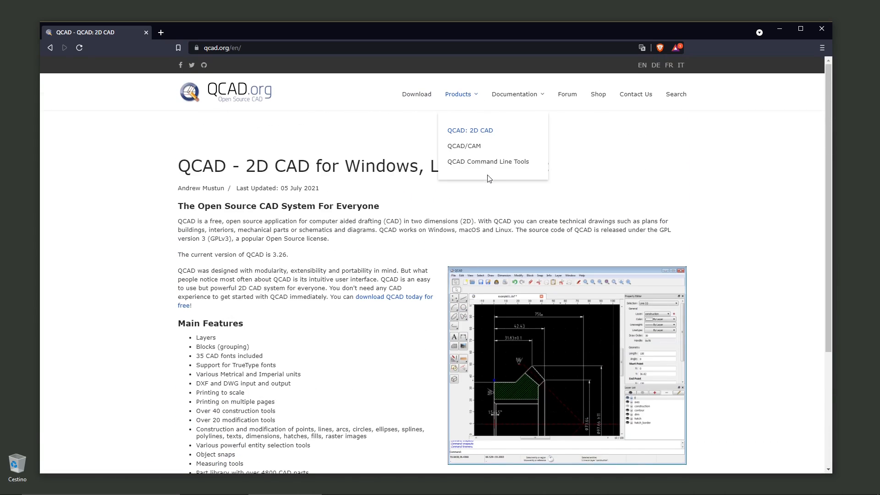
pyautogui.moveTo(460, 134)
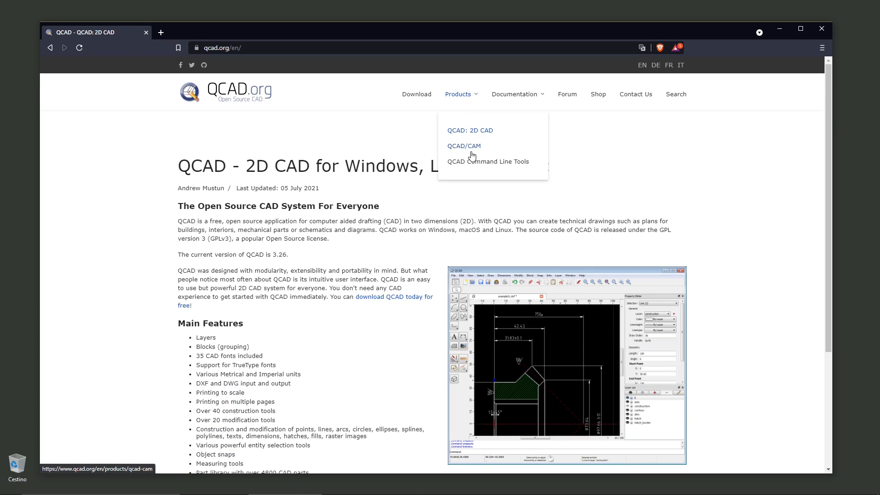
pyautogui.click(463, 146)
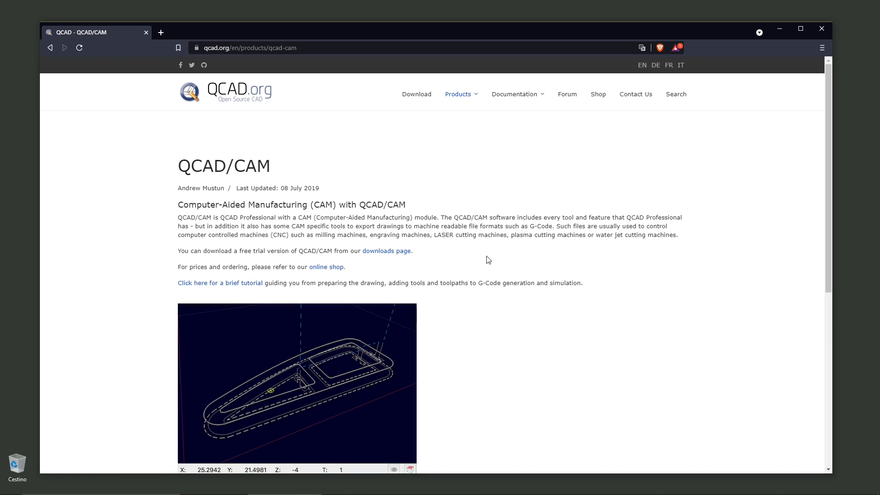
pyautogui.scroll(-3)
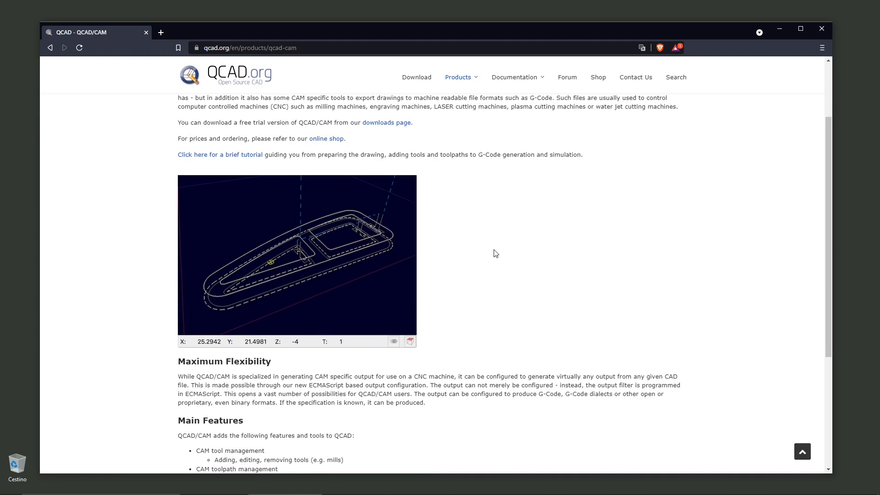
# Return to the QCAD: 2D CAD page through the Products overview
pyautogui.click(459, 77)
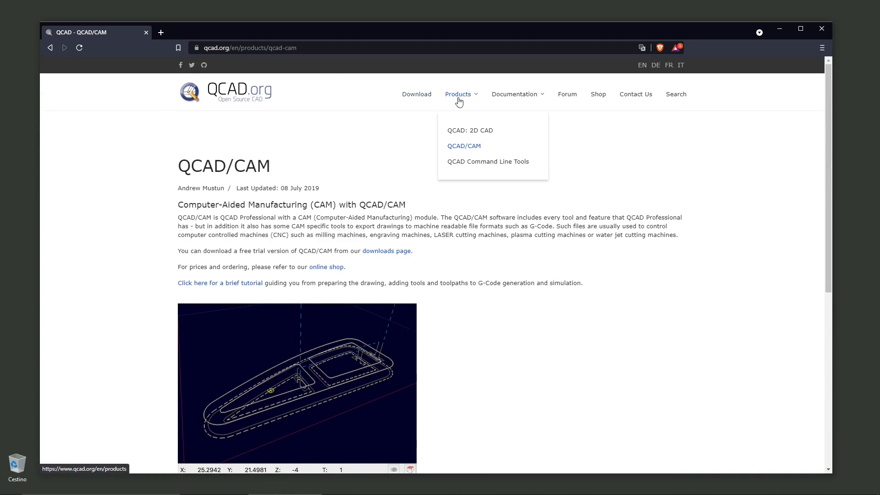
pyautogui.click(458, 94)
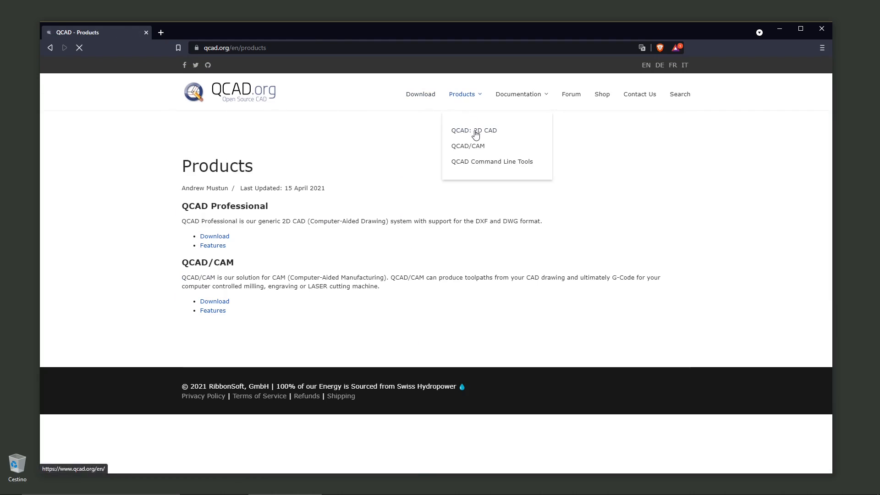
pyautogui.click(473, 130)
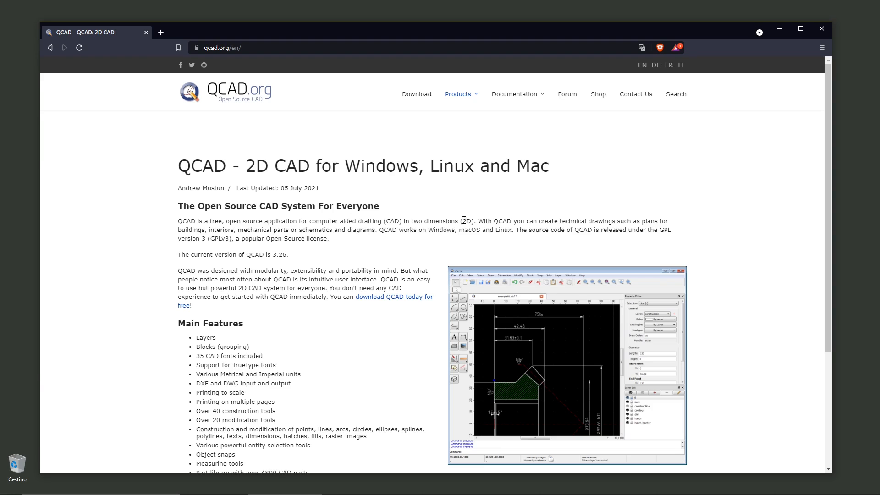
pyautogui.moveTo(262, 217)
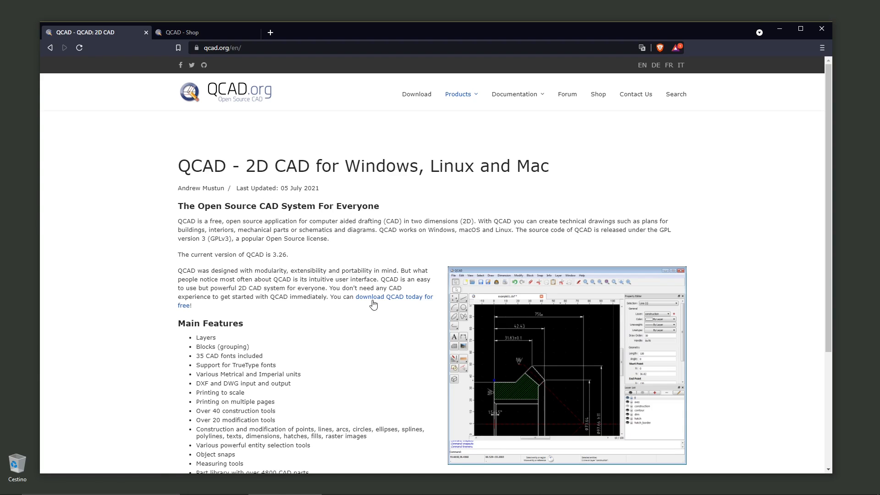
# Go to Downloads and download the QCAD Trial for Windows 64bit Installer
pyautogui.click(416, 94)
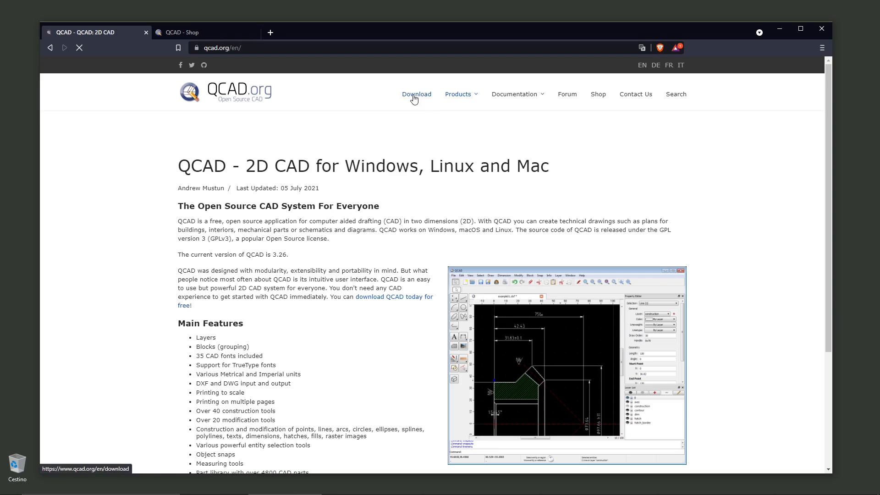
pyautogui.click(416, 94)
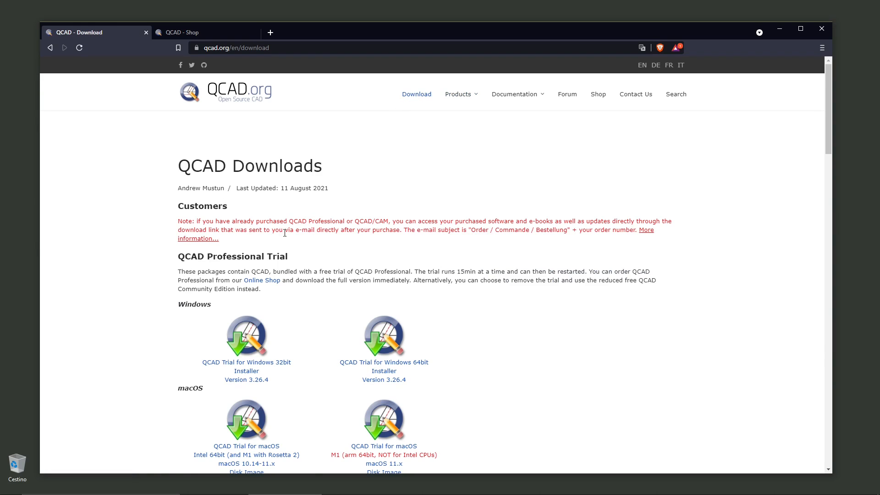
pyautogui.moveTo(245, 180)
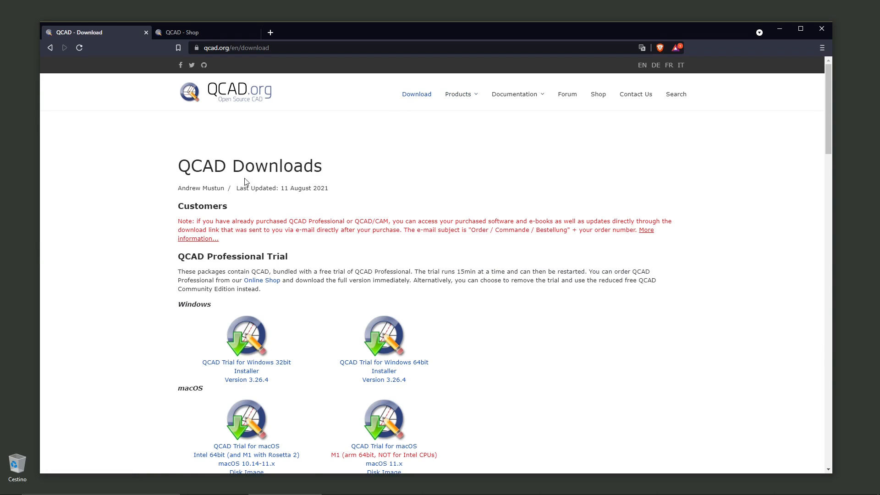
pyautogui.moveTo(250, 259)
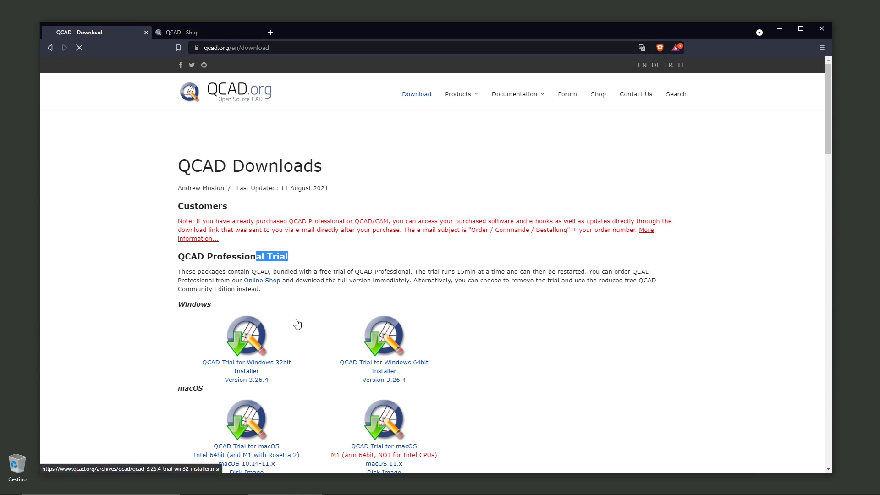
pyautogui.click(246, 335)
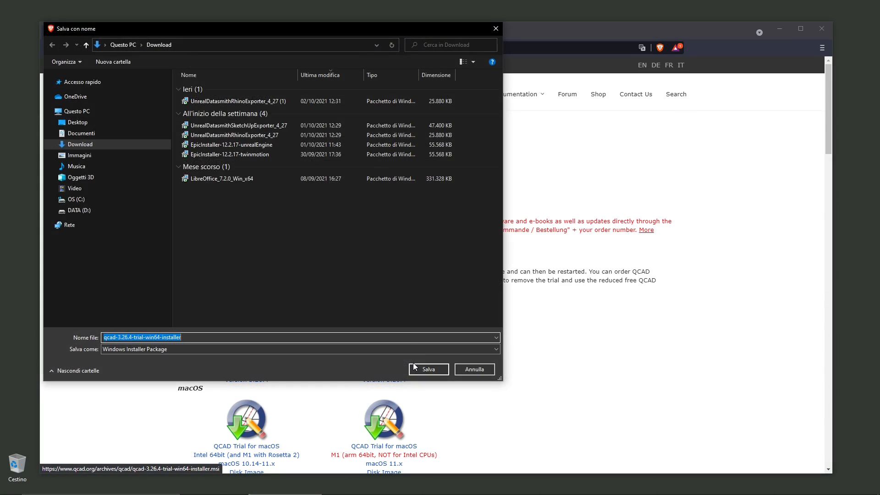
# Save the 64-bit QCAD trial installer to Download under its default name
pyautogui.click(428, 370)
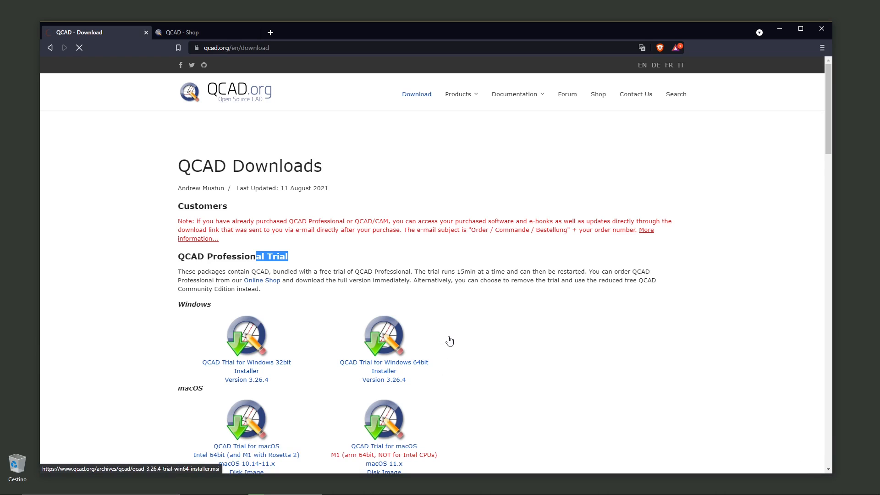
# Scroll the Downloads page and highlight the trial description about buying the full version
pyautogui.scroll(-3)
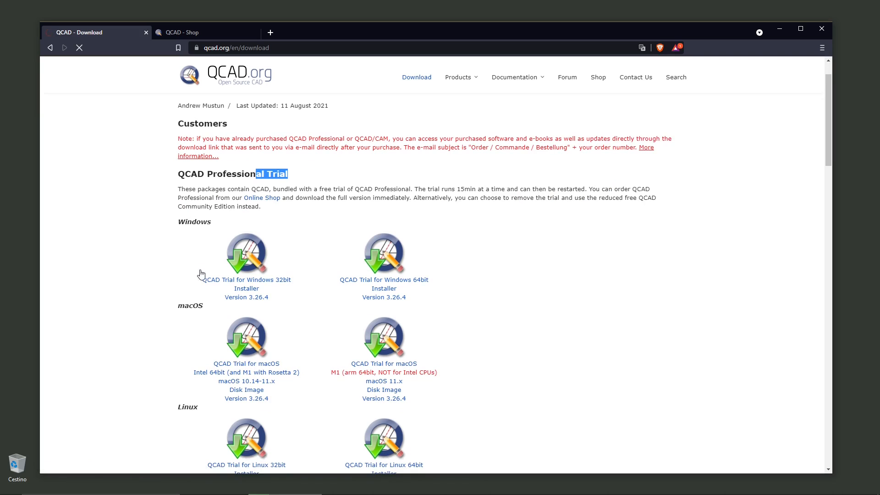
pyautogui.scroll(-3)
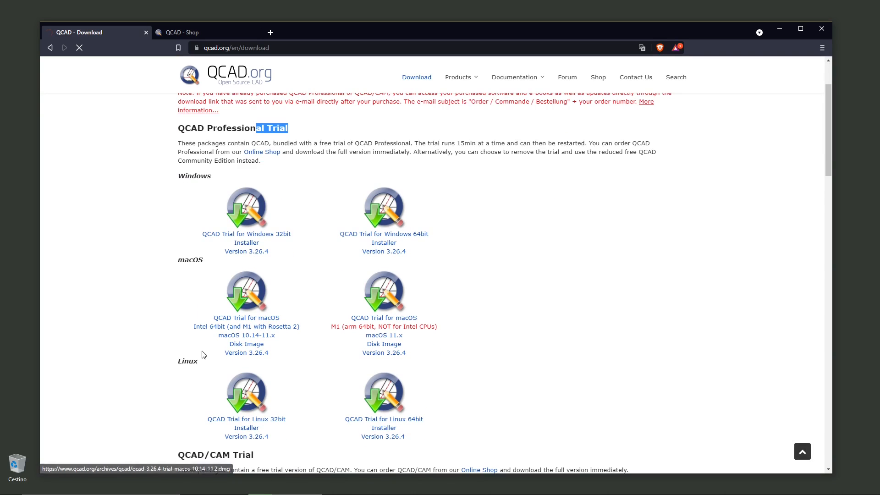
pyautogui.scroll(-3)
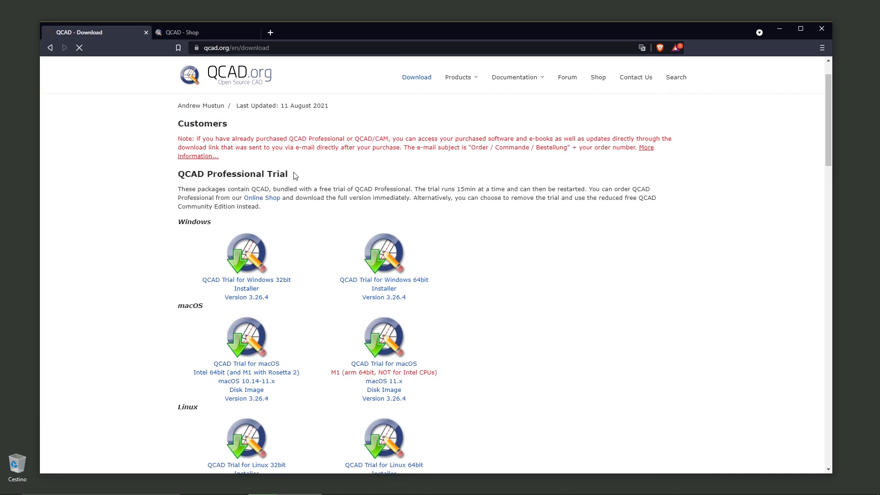
pyautogui.moveTo(287, 175)
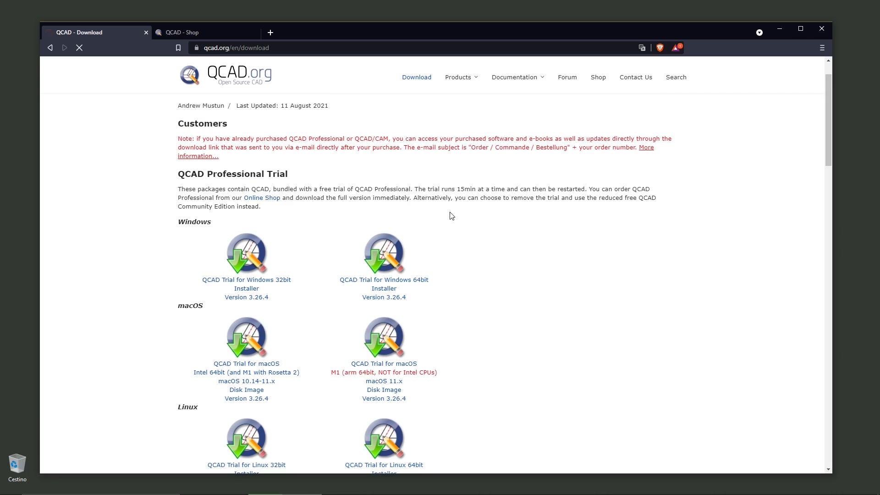
pyautogui.moveTo(462, 188)
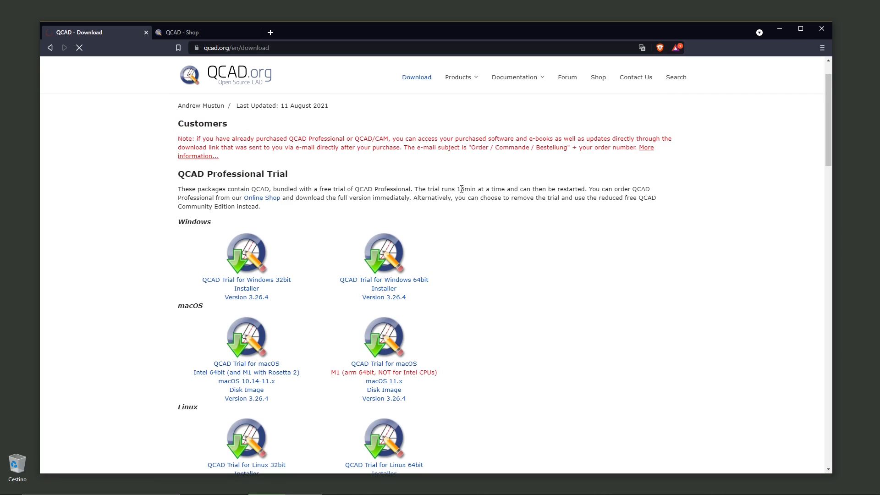
pyautogui.moveTo(458, 188); pyautogui.dragTo(570, 188)
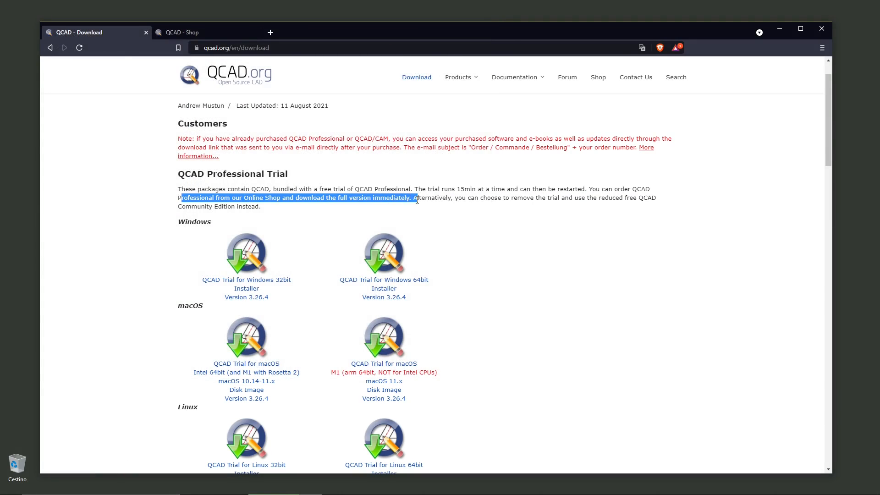
pyautogui.moveTo(413, 198); pyautogui.dragTo(522, 197)
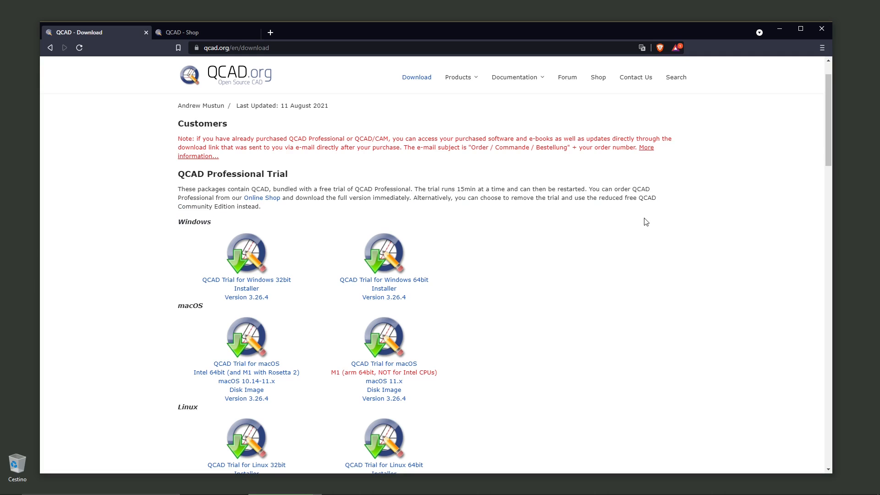
pyautogui.moveTo(493, 210)
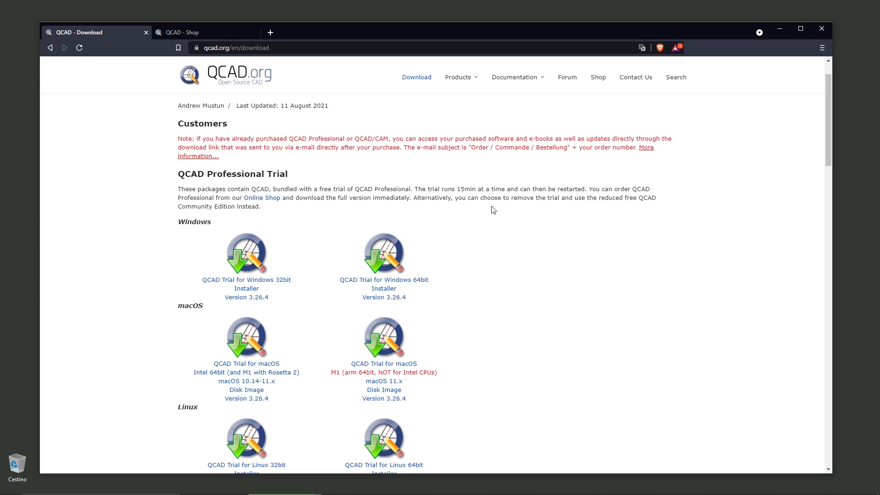
pyautogui.moveTo(588, 226)
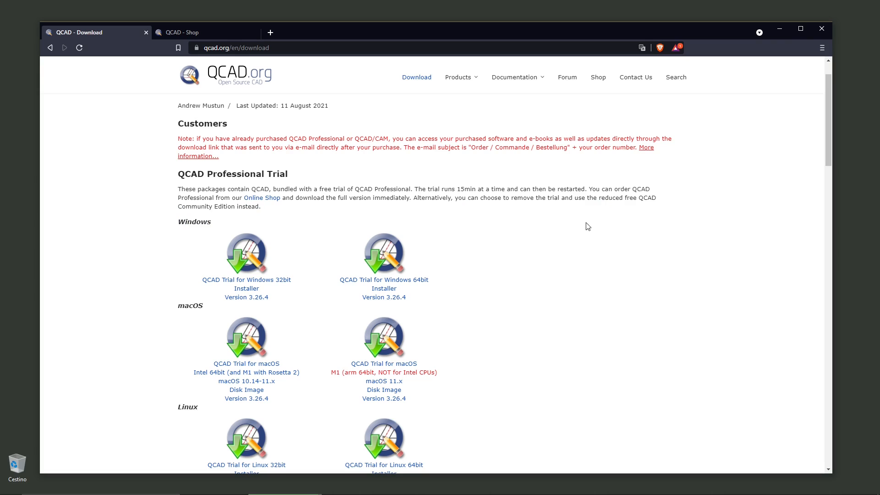
pyautogui.moveTo(627, 200)
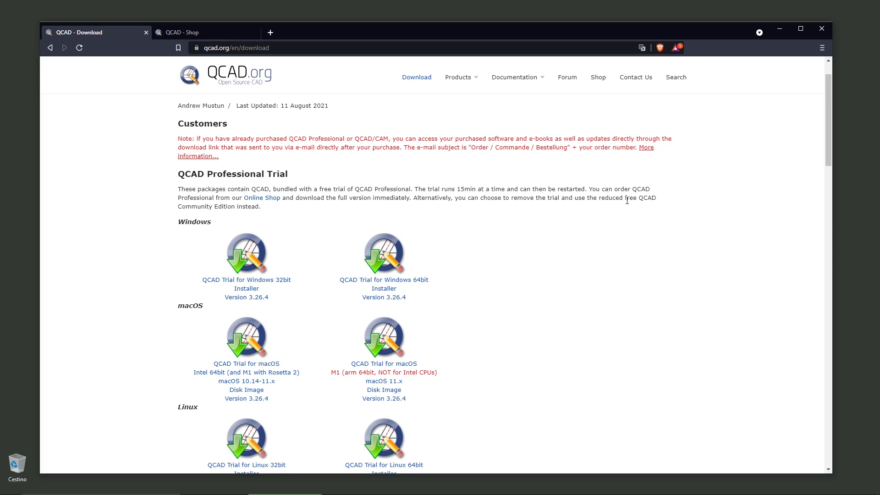
pyautogui.moveTo(439, 224)
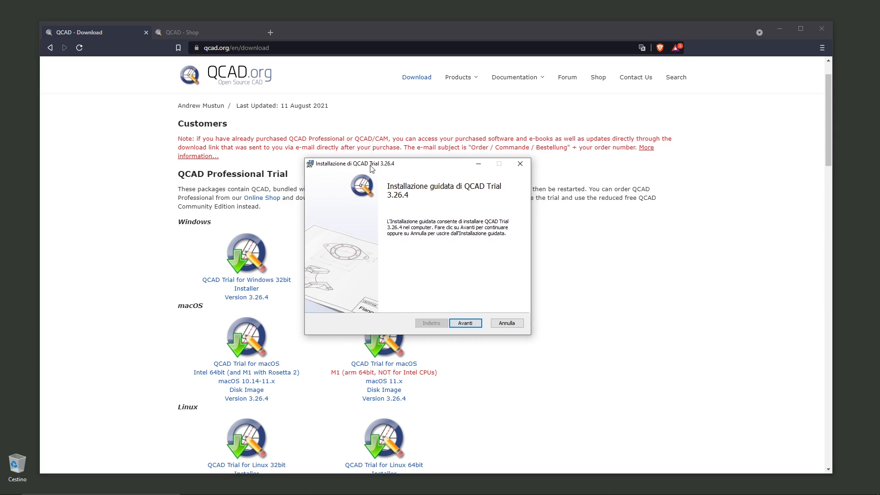
# Install QCAD Trial 3.26.4 into C:\Program Files\QCAD\, then view the QCAD.org Online Shop
pyautogui.click(466, 323)
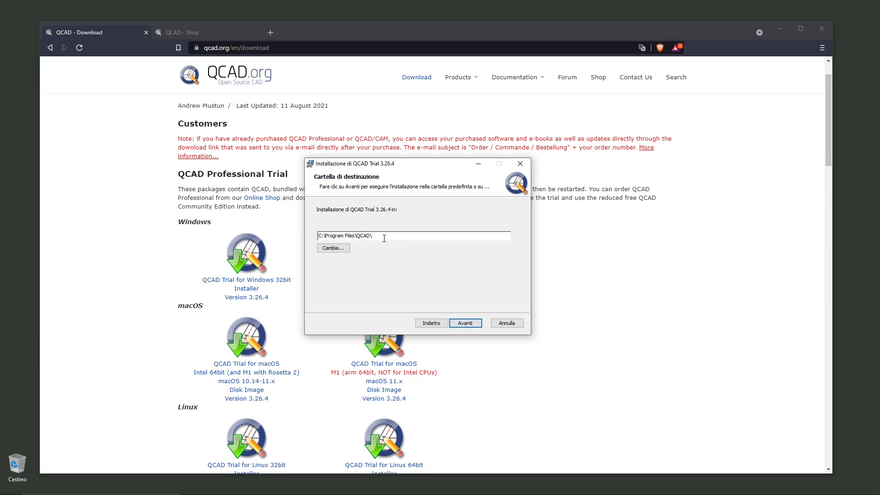
pyautogui.click(465, 323)
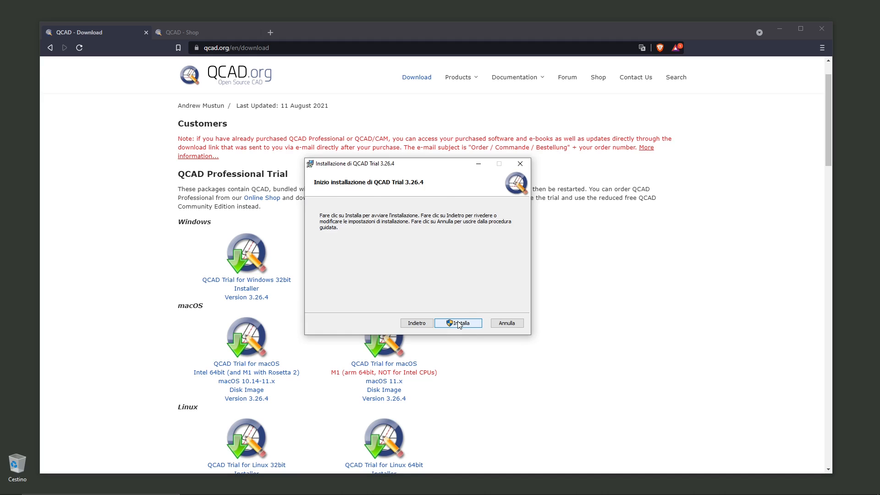
pyautogui.click(458, 323)
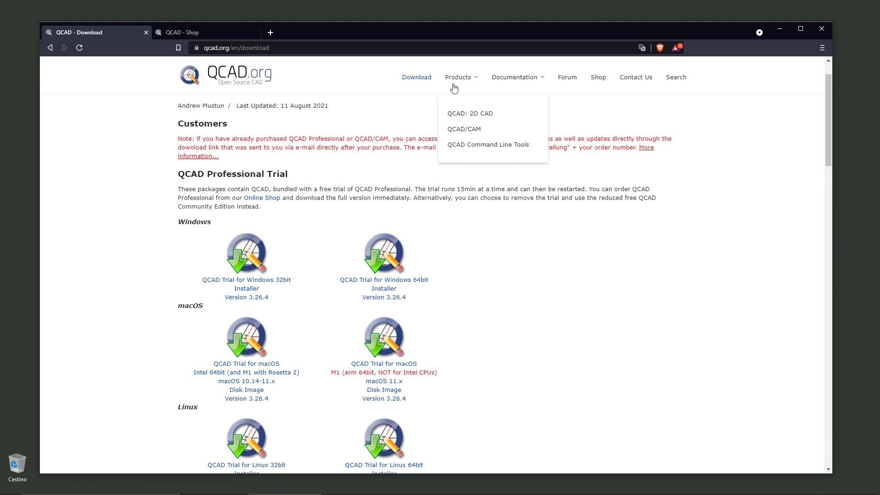
pyautogui.moveTo(458, 77)
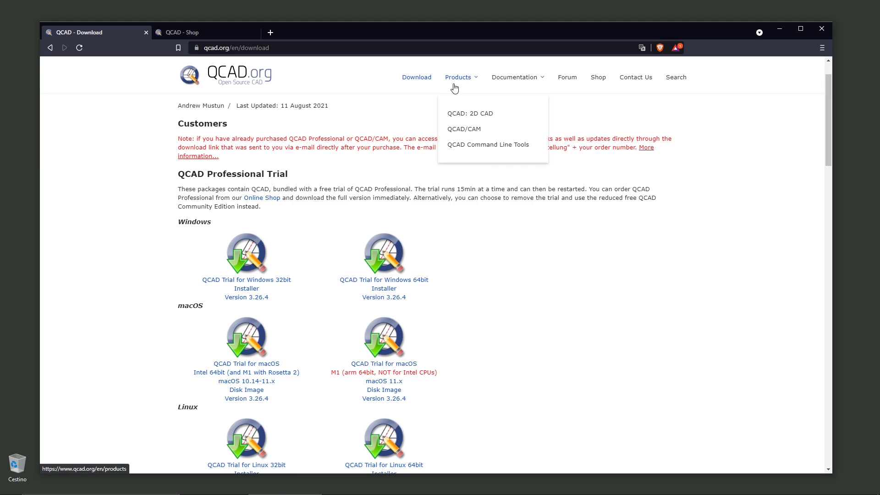
pyautogui.click(597, 77)
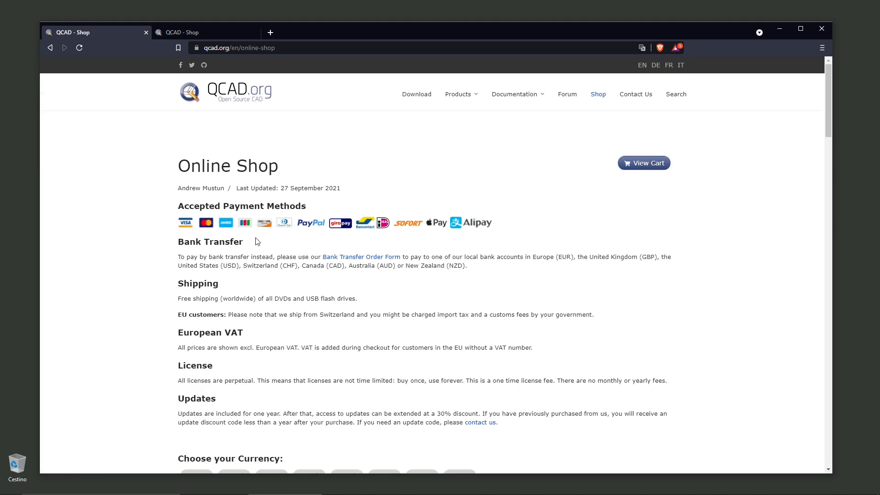
# Show QCAD Professional shop prices in USD $, then launch QCAD from the desktop
pyautogui.scroll(-3)
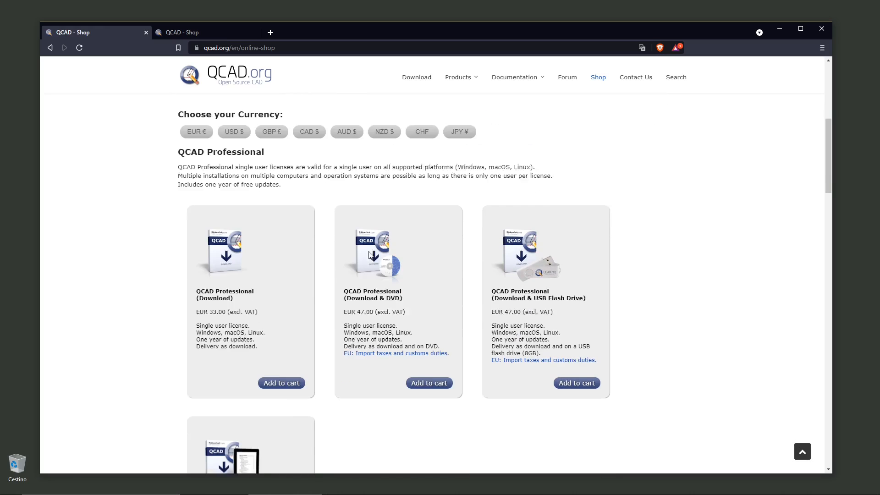
pyautogui.scroll(-3)
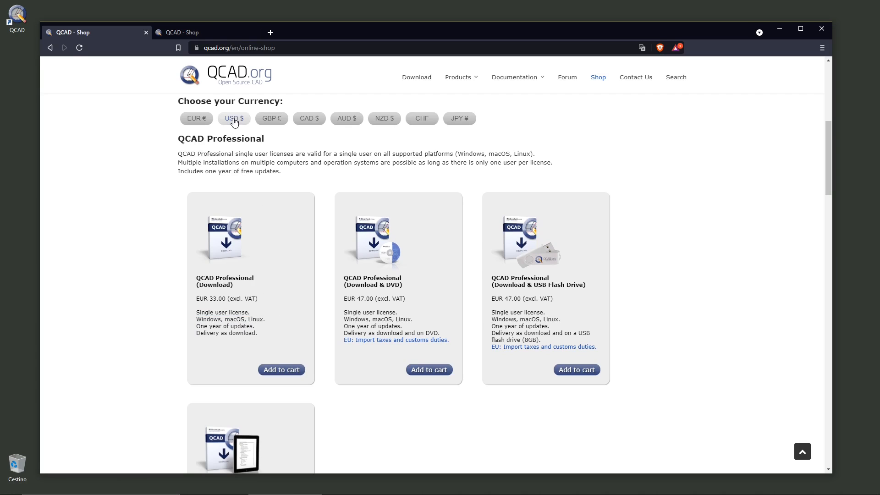
pyautogui.click(234, 118)
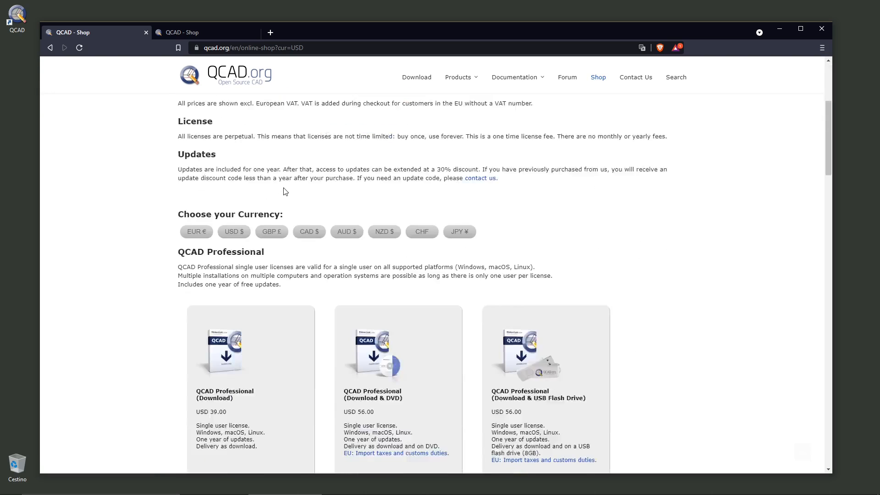
pyautogui.scroll(-3)
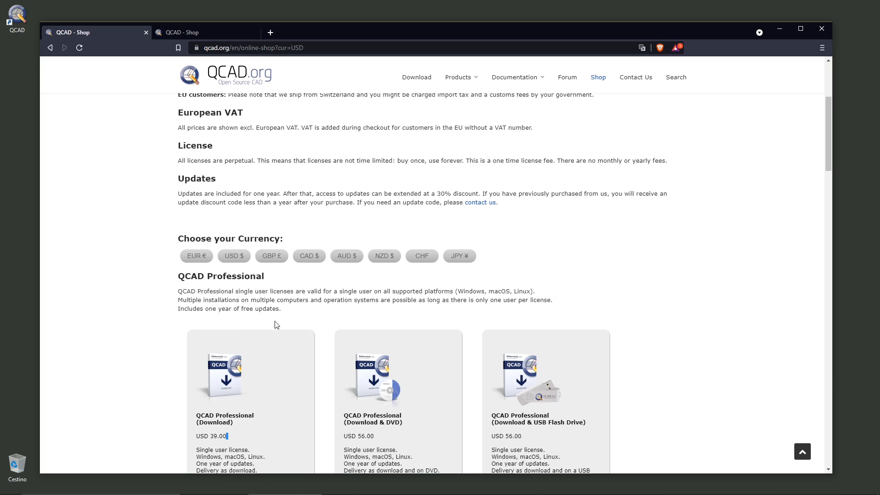
pyautogui.scroll(-3)
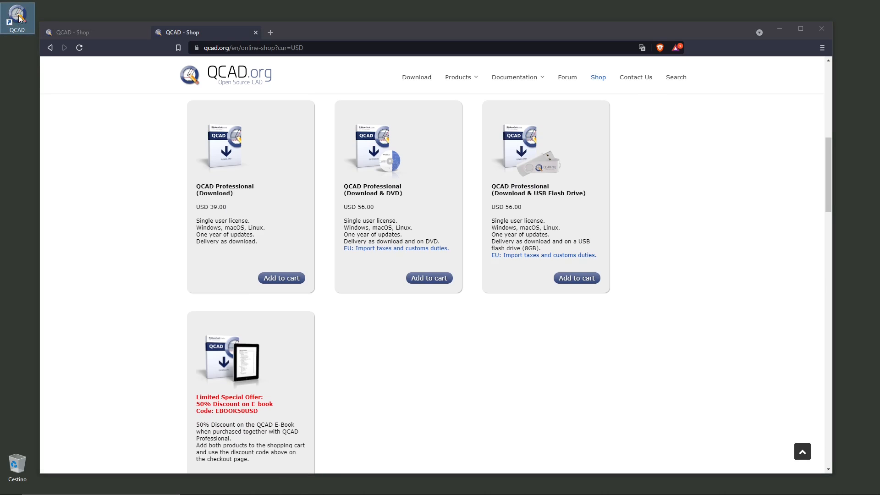
pyautogui.doubleClick(17, 14)
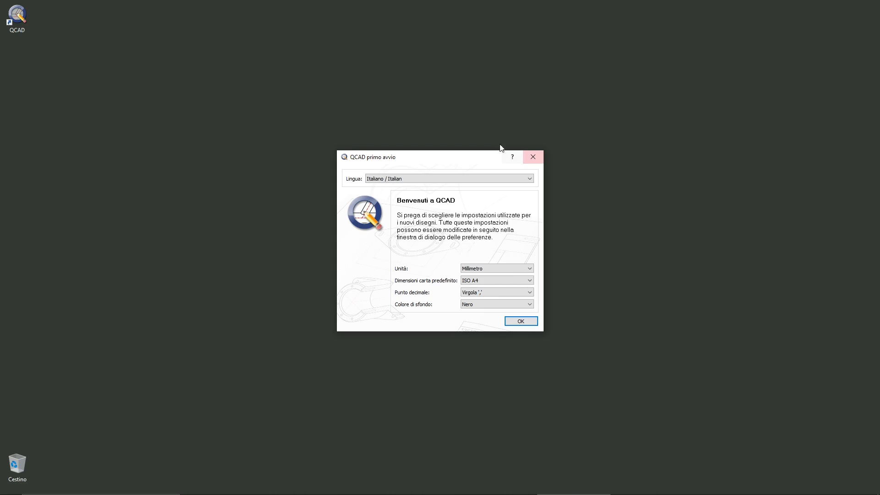
# Switch the QCAD first-start dialog's language from Italian to English
pyautogui.click(447, 178)
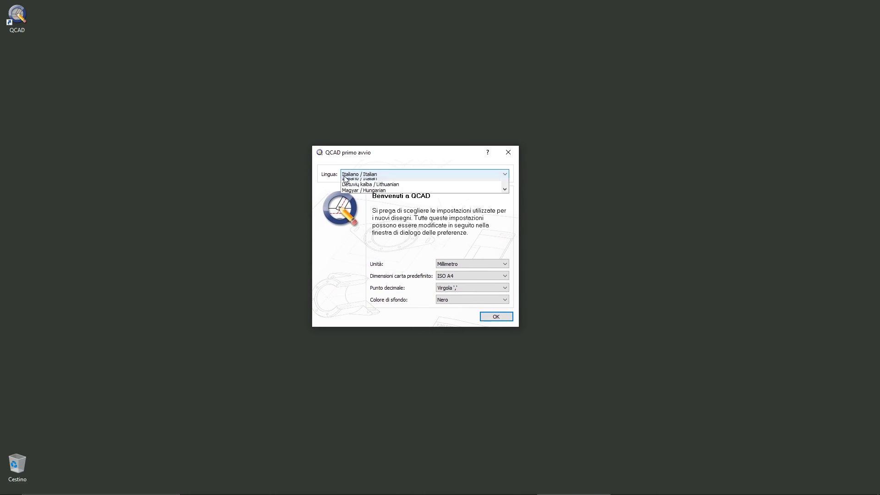
pyautogui.click(356, 174)
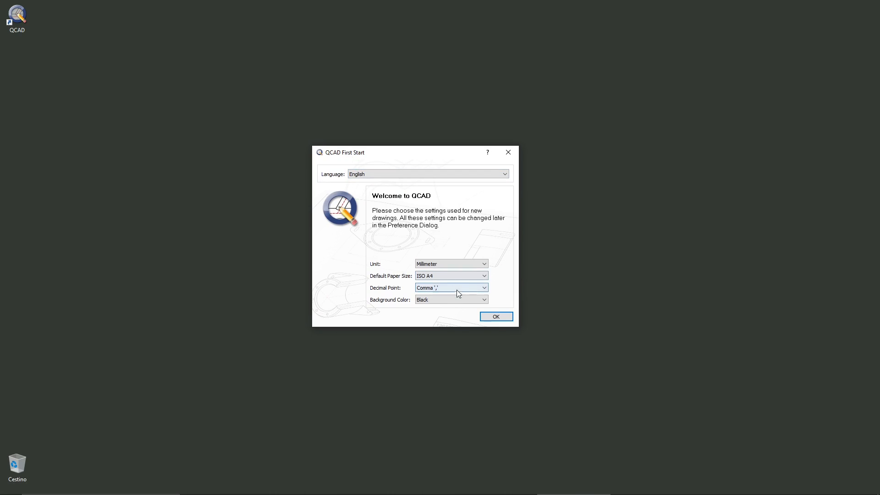
pyautogui.click(451, 265)
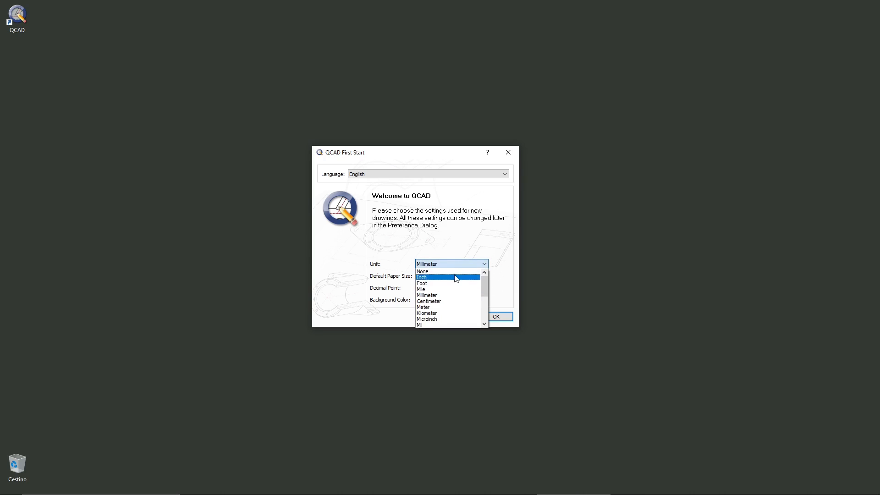
pyautogui.moveTo(452, 295)
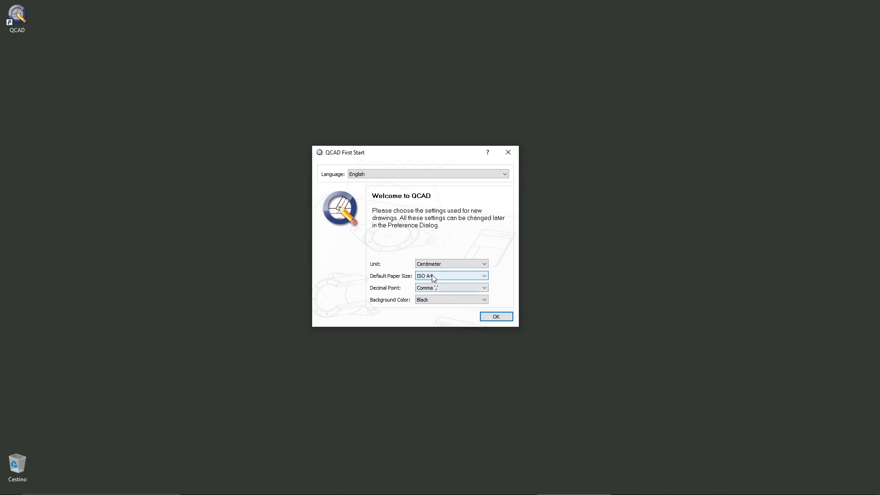
# Set the default paper size to ISO A3 and the decimal point to comma
pyautogui.click(451, 276)
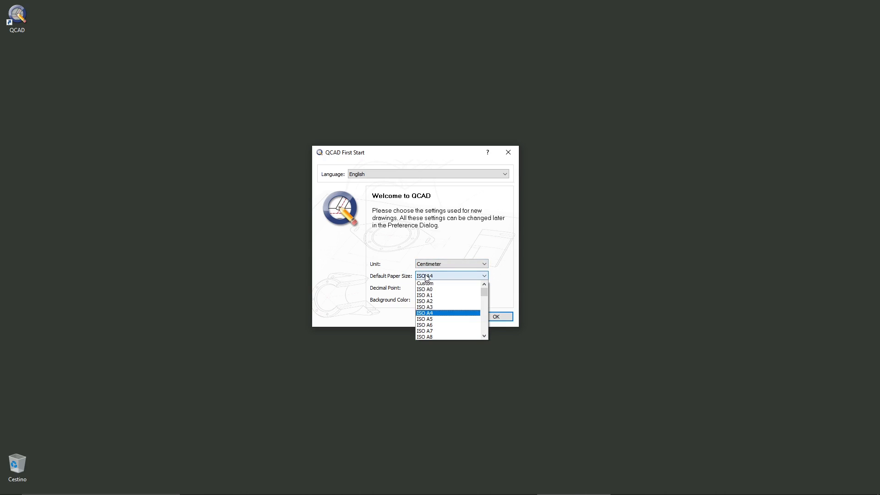
pyautogui.click(426, 307)
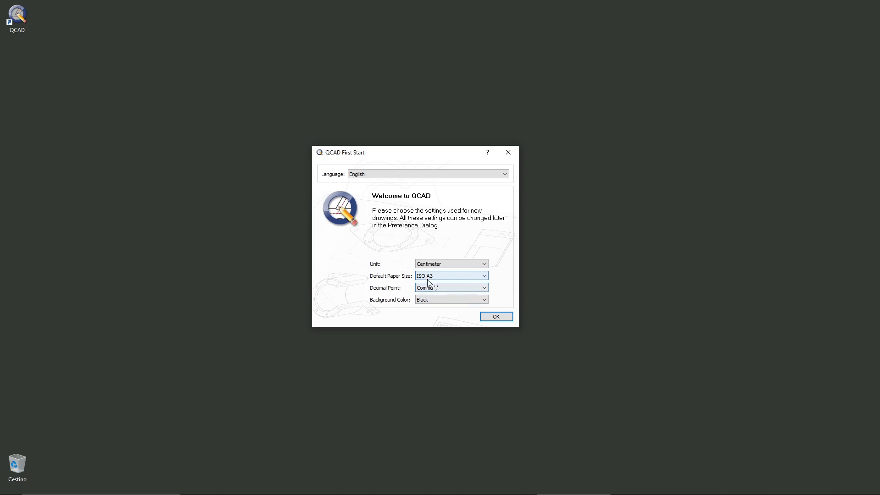
pyautogui.moveTo(420, 296)
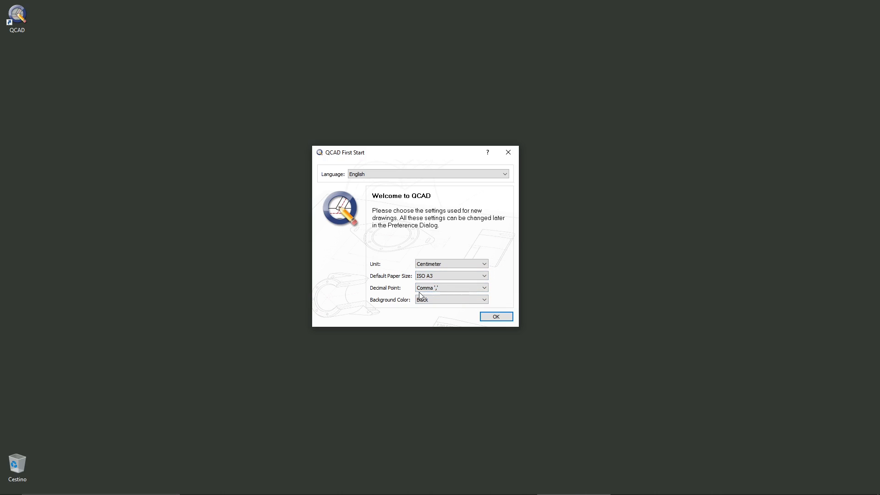
pyautogui.click(451, 288)
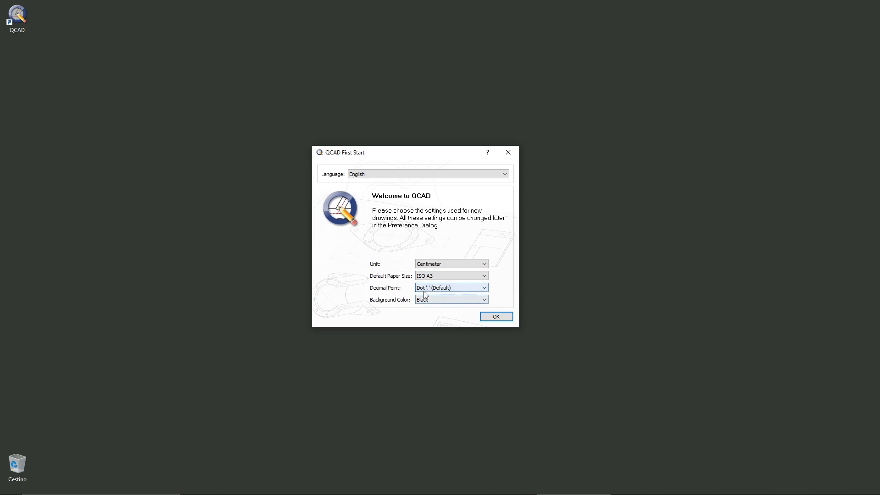
pyautogui.click(451, 287)
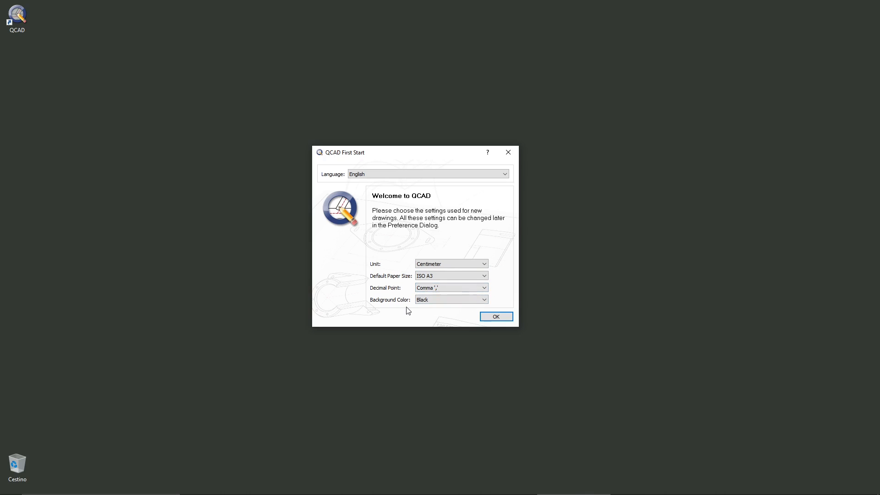
# Set the background colour to Black and confirm the first-start settings
pyautogui.click(450, 299)
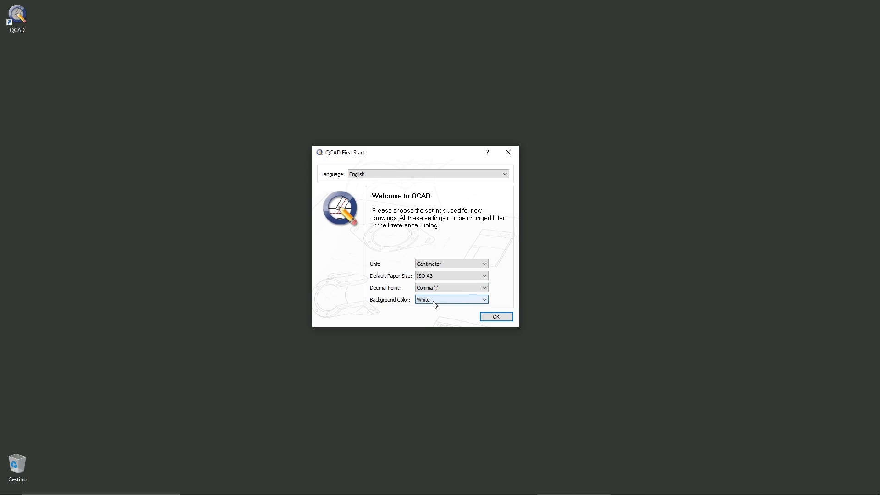
pyautogui.click(451, 299)
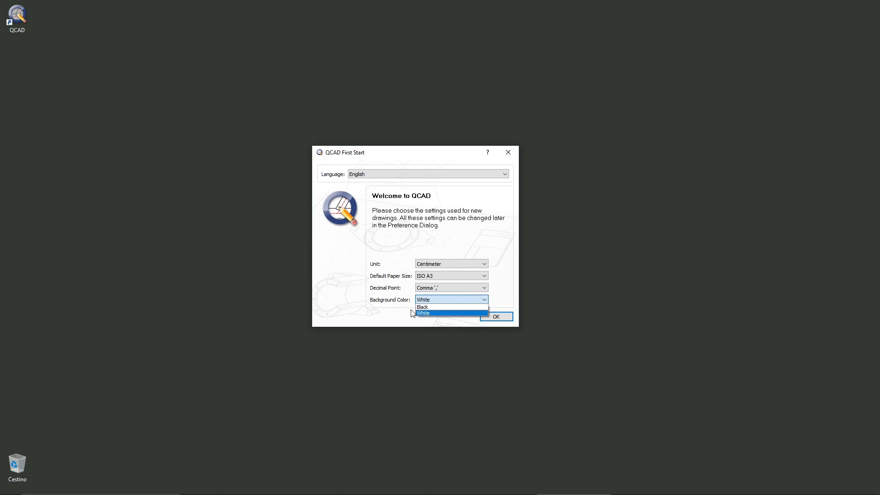
pyautogui.click(422, 307)
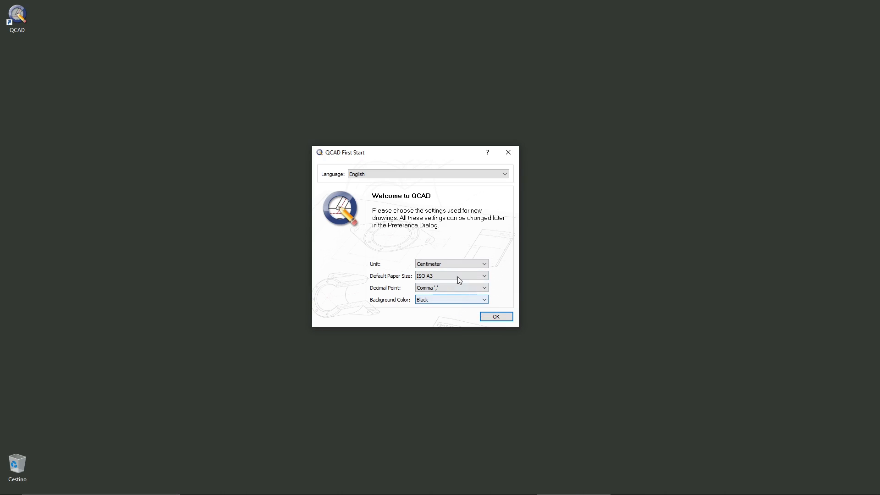
pyautogui.click(495, 316)
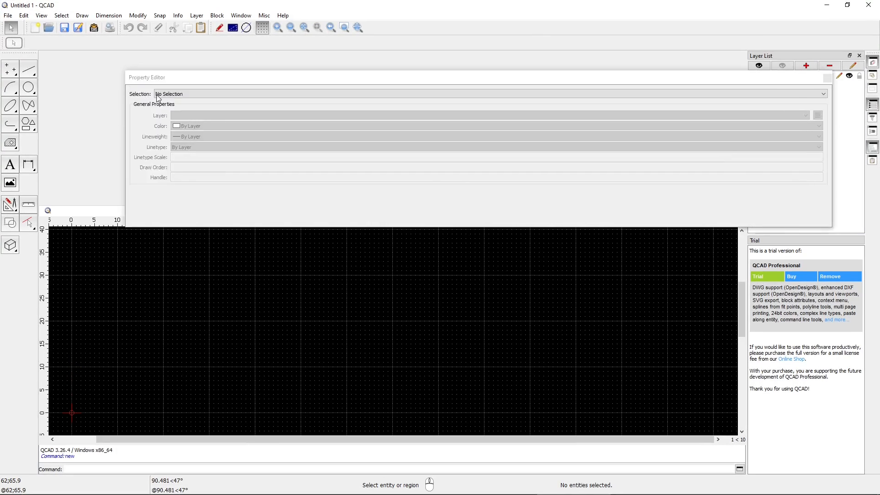
# Dock the floating Property Editor on the right and show the line drawing tools
pyautogui.moveTo(146, 77); pyautogui.dragTo(793, 255)
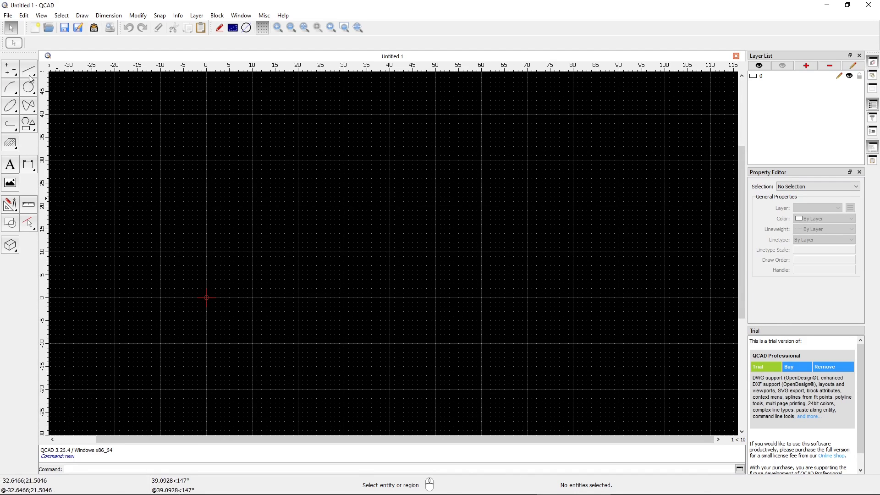
pyautogui.click(28, 69)
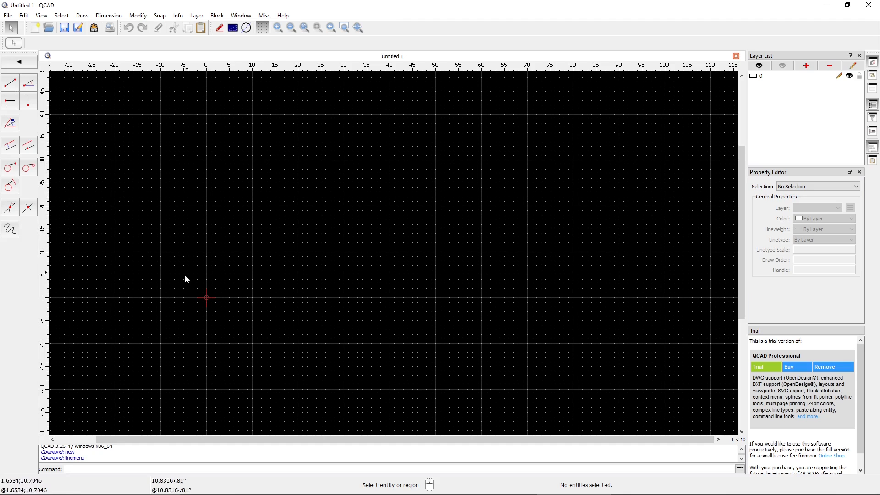
# Draw connected lines from the origin to 27,17, down to 40,0, up to 40,25
pyautogui.click(9, 83)
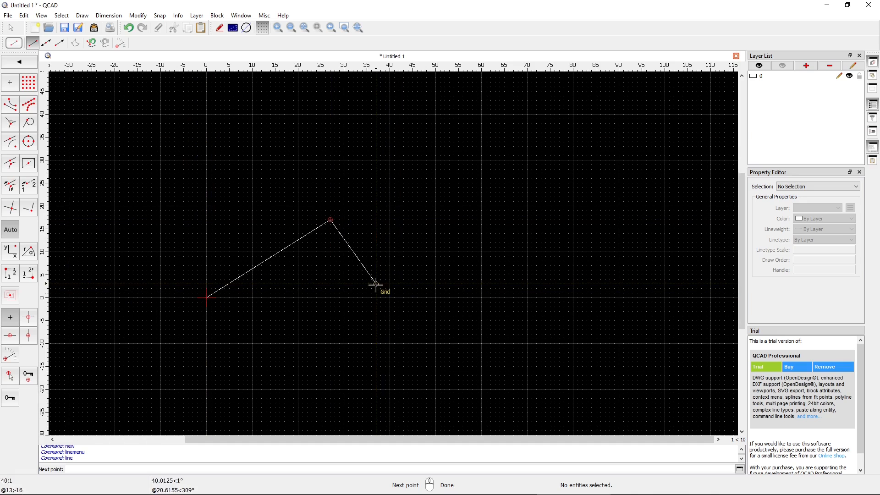
pyautogui.click(388, 298)
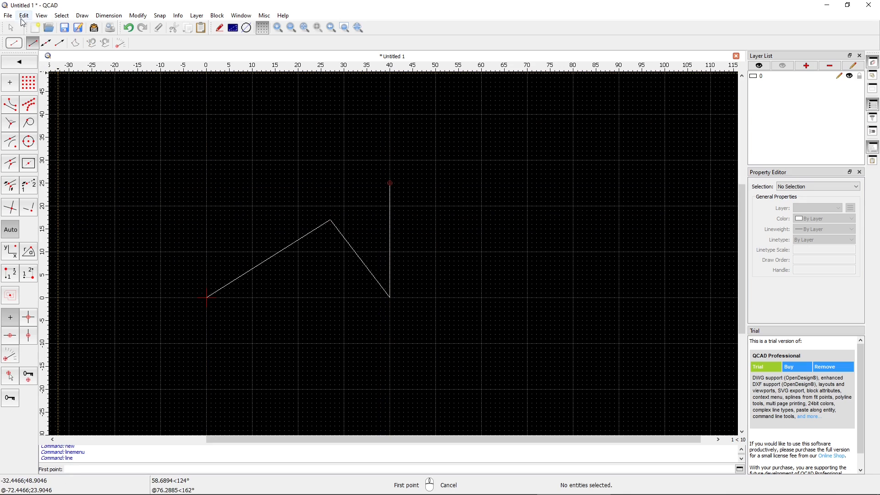
pyautogui.click(107, 15)
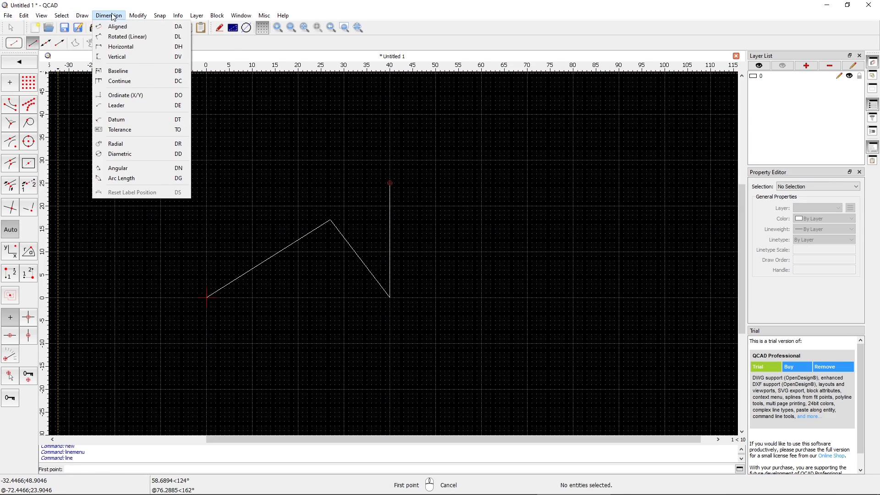
pyautogui.click(216, 15)
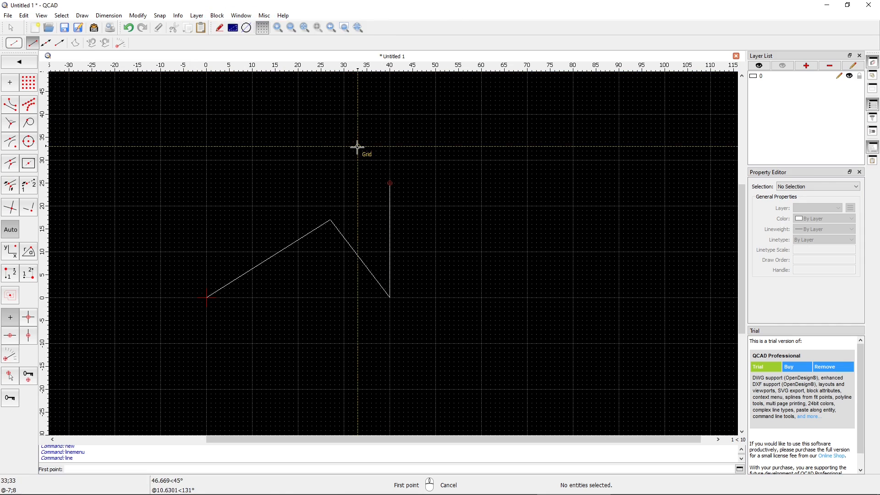
pyautogui.press('Escape')
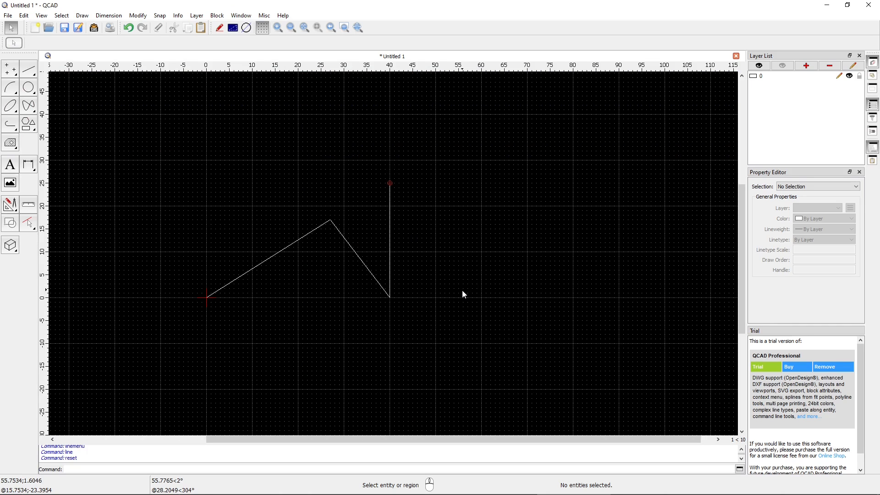
pyautogui.moveTo(501, 245)
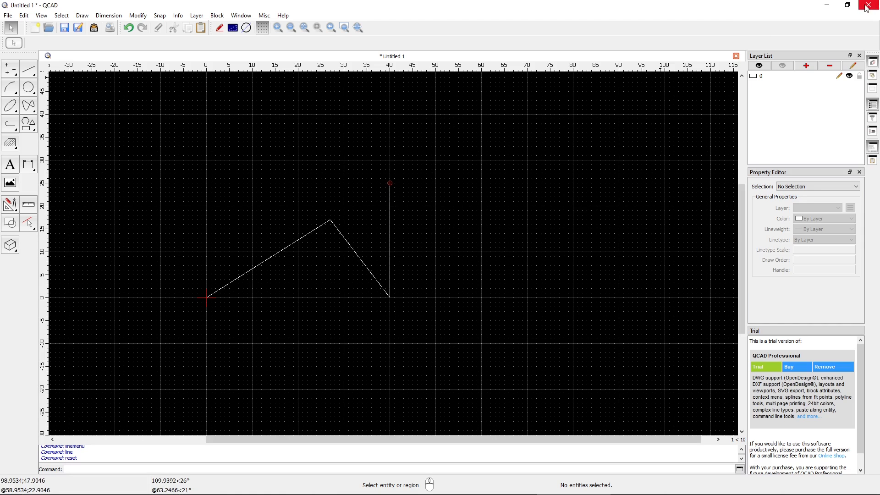
pyautogui.click(847, 6)
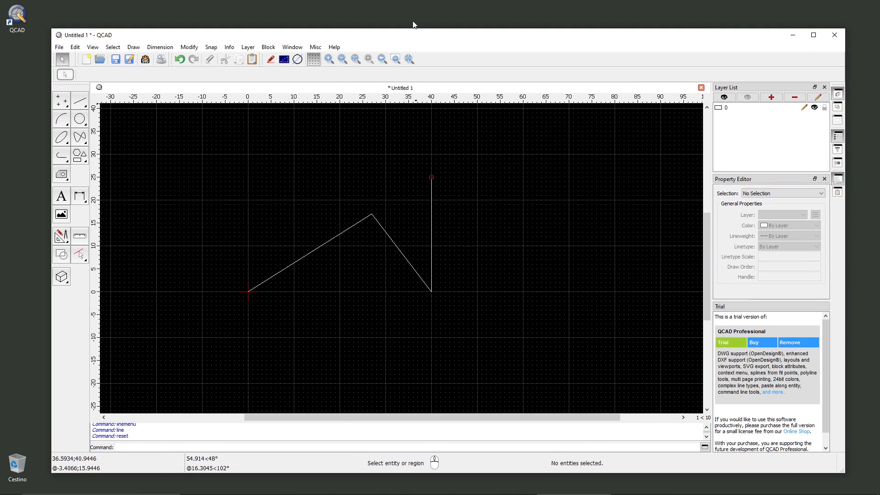
pyautogui.moveTo(425, 40)
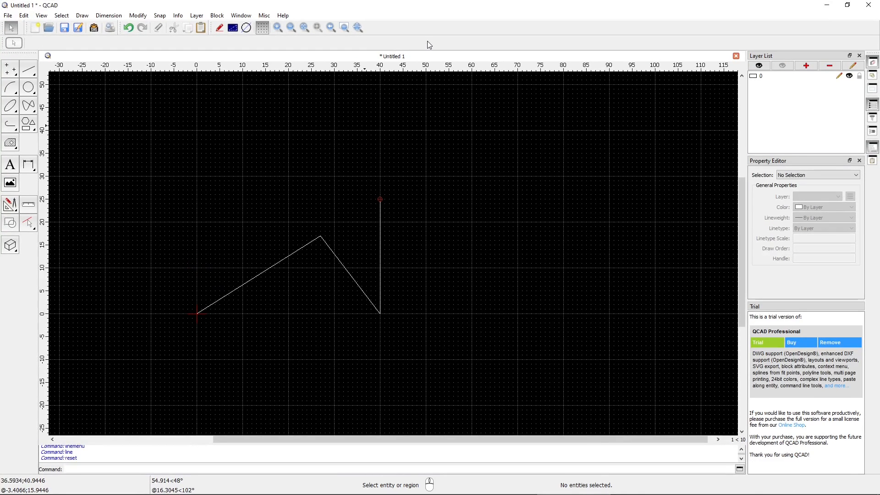
pyautogui.moveTo(505, 195)
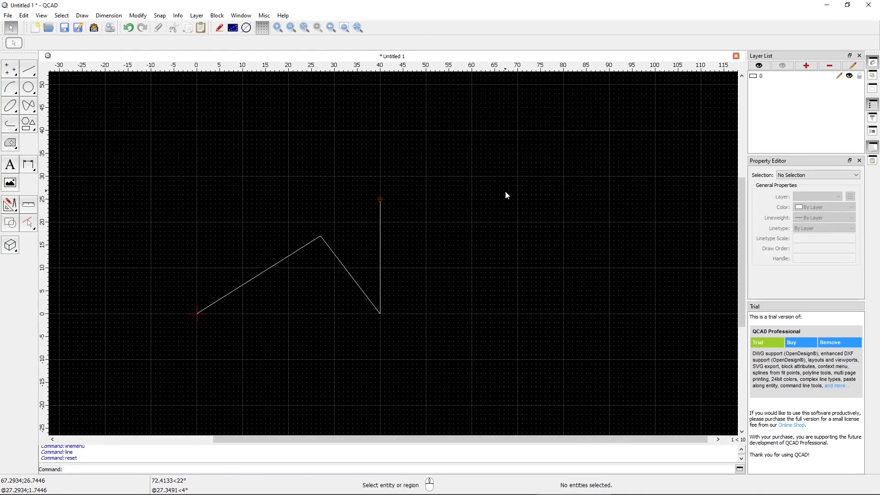